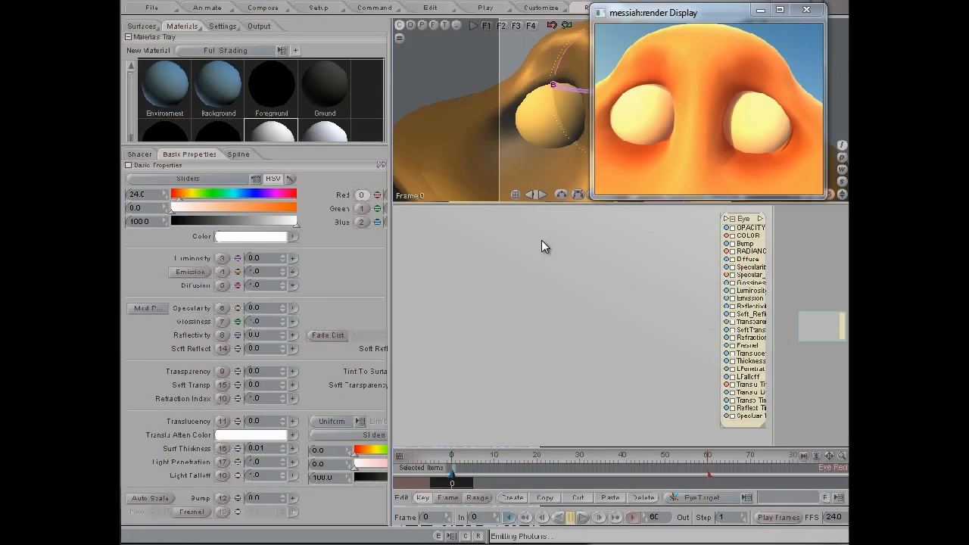
{"action": "mouse_move", "coordinate": [636, 253]}
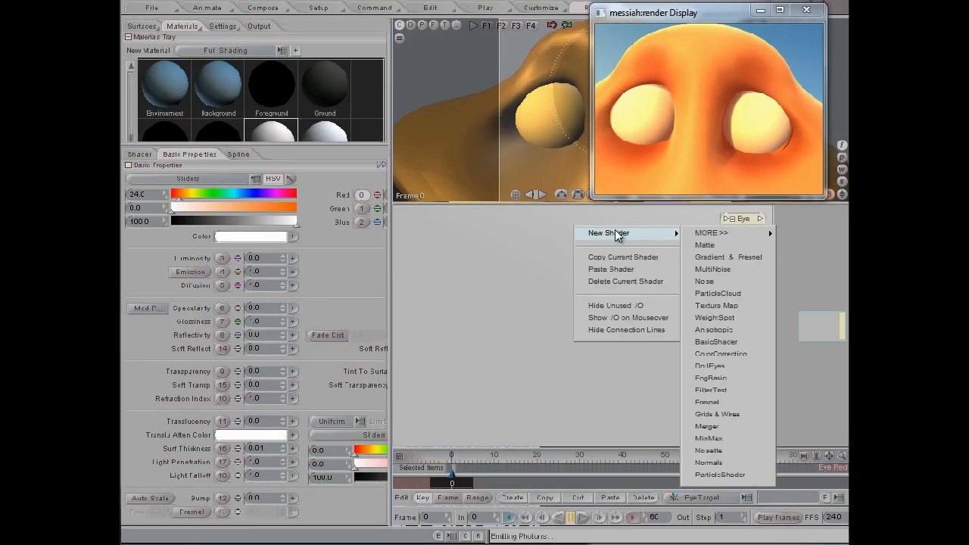
{"action": "mouse_move", "coordinate": [711, 378]}
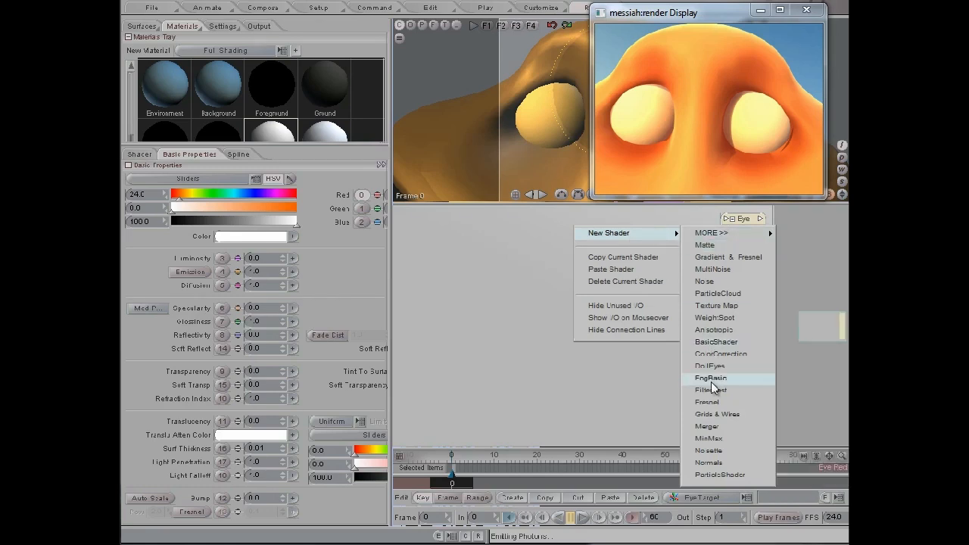
Add a DollEyes shader node feeding the Eye material's Radiance input.
{"action": "left_click", "coordinate": [708, 365]}
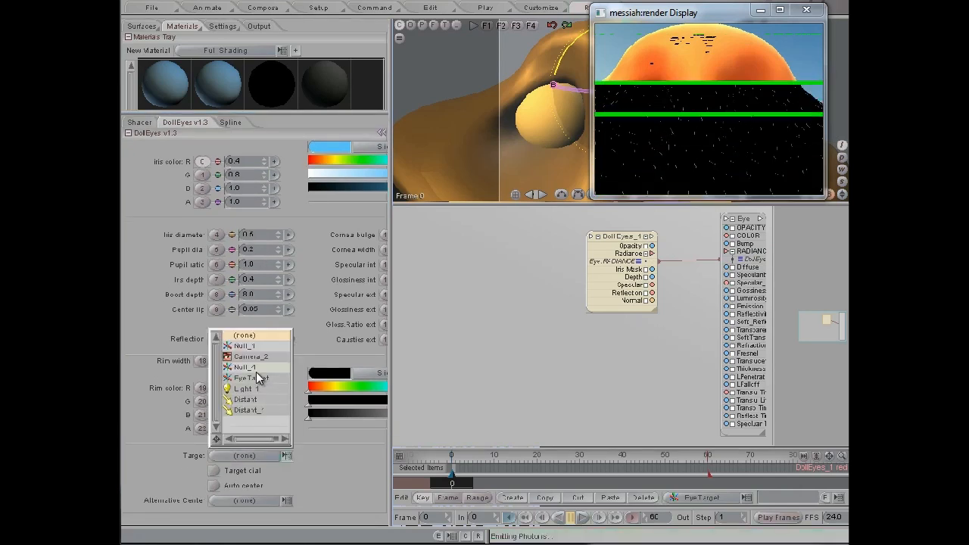
Set the DollEyes Target to the EyeTarget null so irises and pupils render.
{"action": "left_click", "coordinate": [248, 378]}
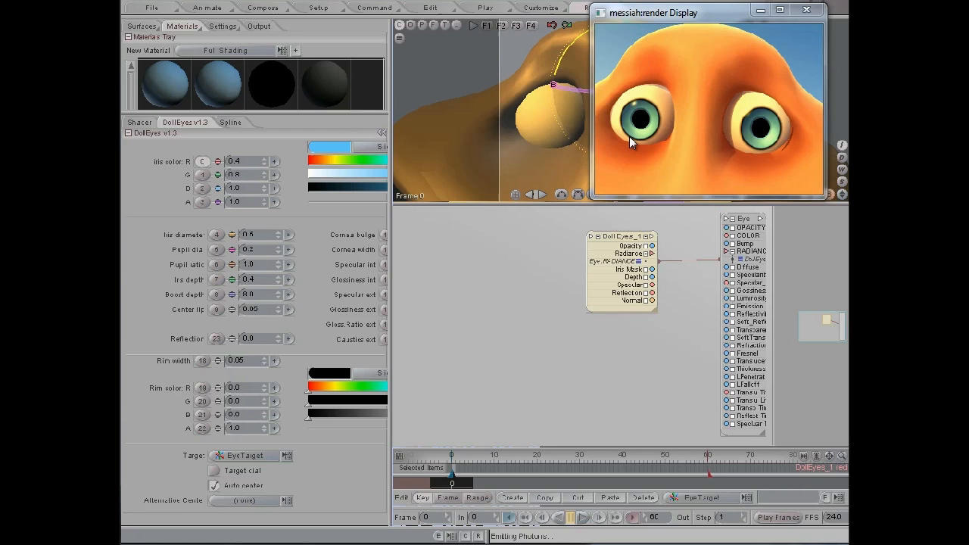
{"action": "mouse_move", "coordinate": [609, 243]}
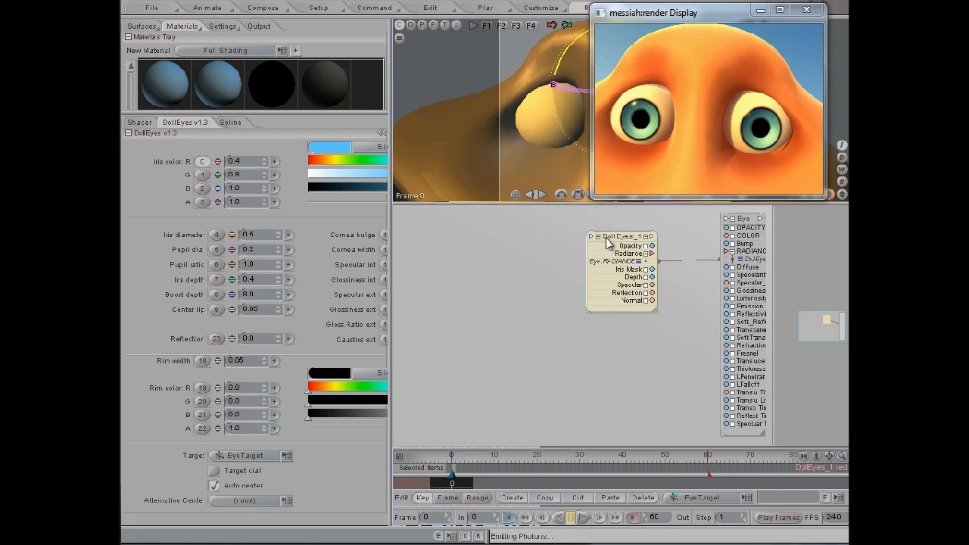
{"action": "mouse_move", "coordinate": [561, 349]}
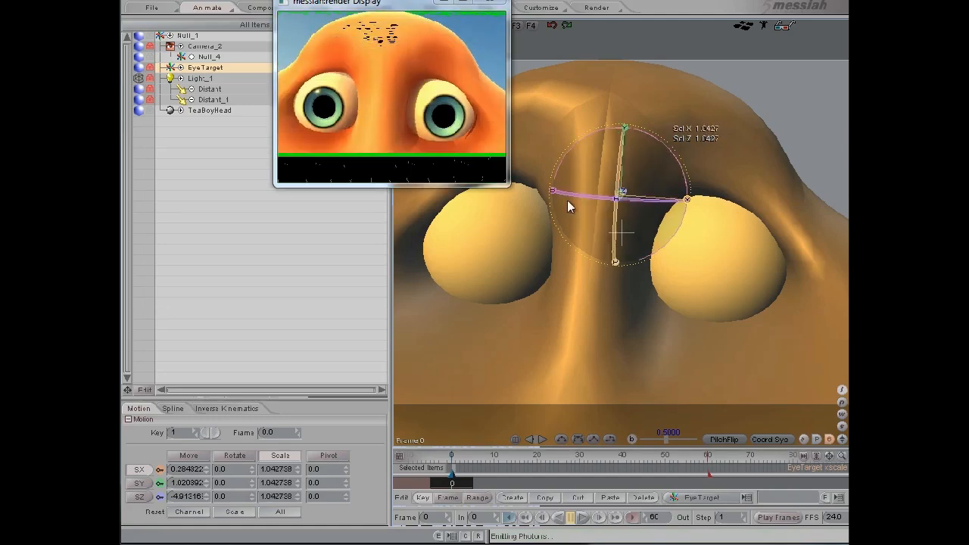
Scale the EyeTarget null slightly larger so DollEyes renders bigger pupils.
{"action": "left_click_drag", "start_coordinate": [390, 3], "coordinate": [560, 19]}
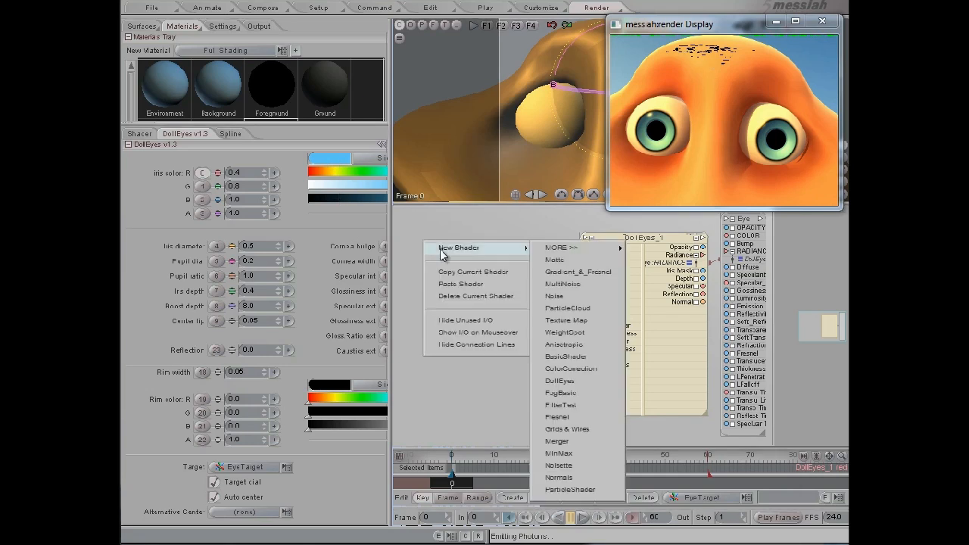
Add a Noisette shader with Stringy noise function and expand its outputs.
{"action": "left_click", "coordinate": [557, 247]}
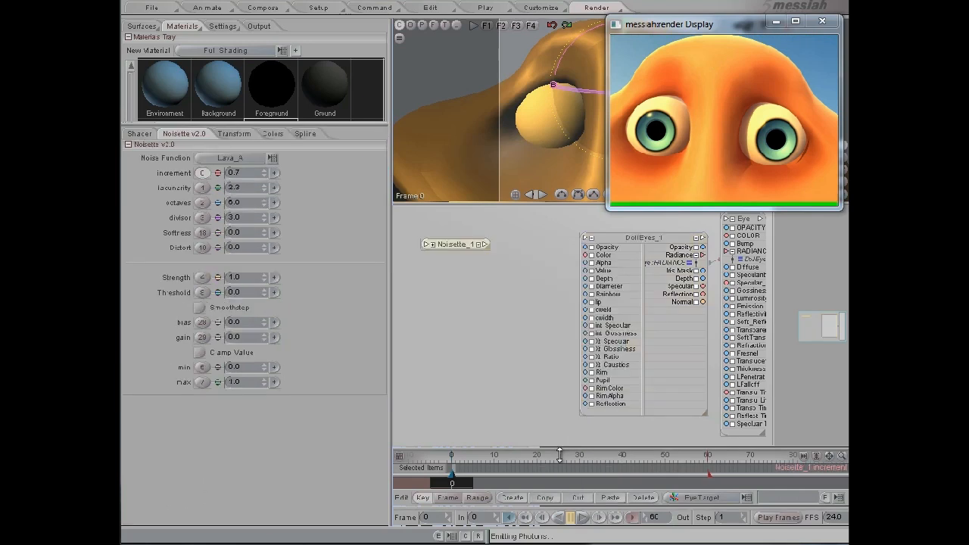
{"action": "left_click", "coordinate": [231, 157]}
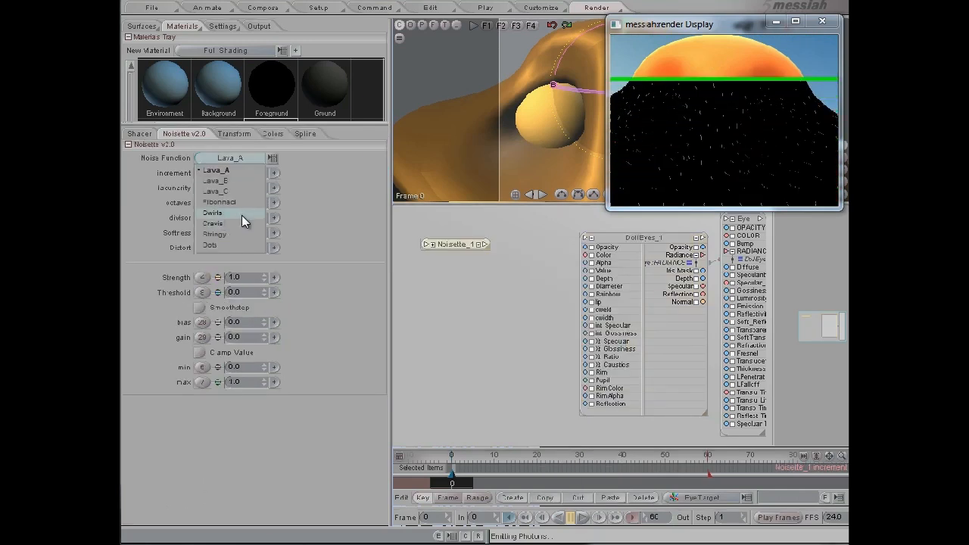
{"action": "left_click", "coordinate": [215, 234]}
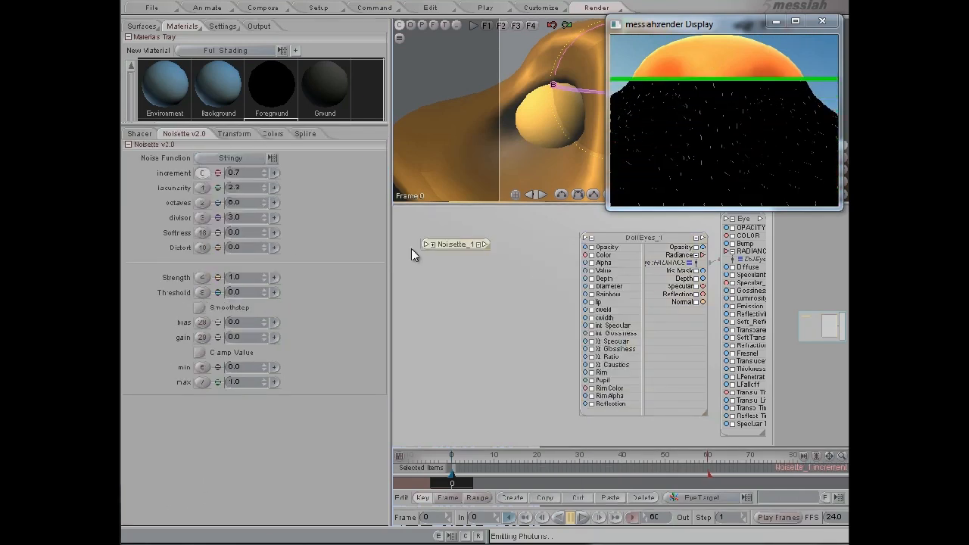
{"action": "left_click", "coordinate": [475, 244]}
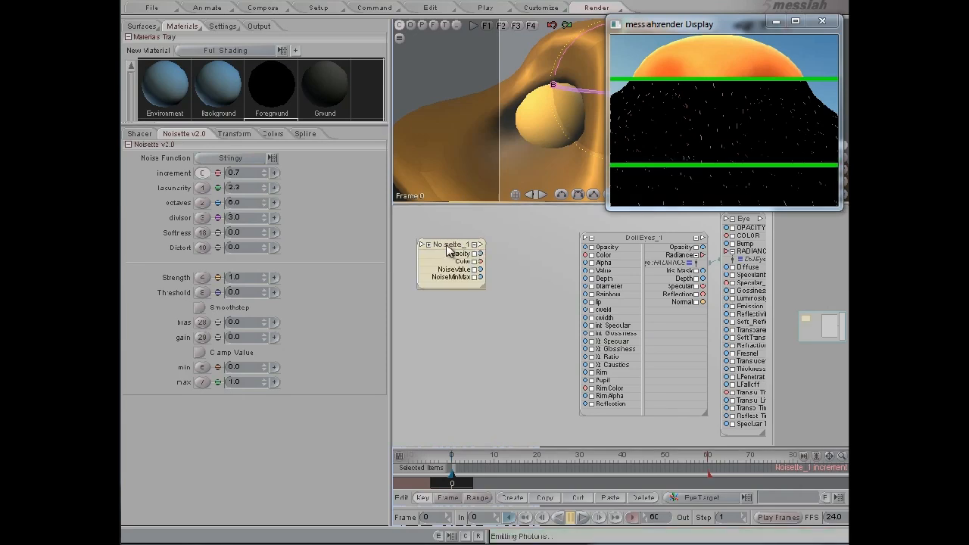
Add a Gradient & Fresnel shader with Noisette's NoiseValue driving its u input.
{"action": "right_click", "coordinate": [450, 261]}
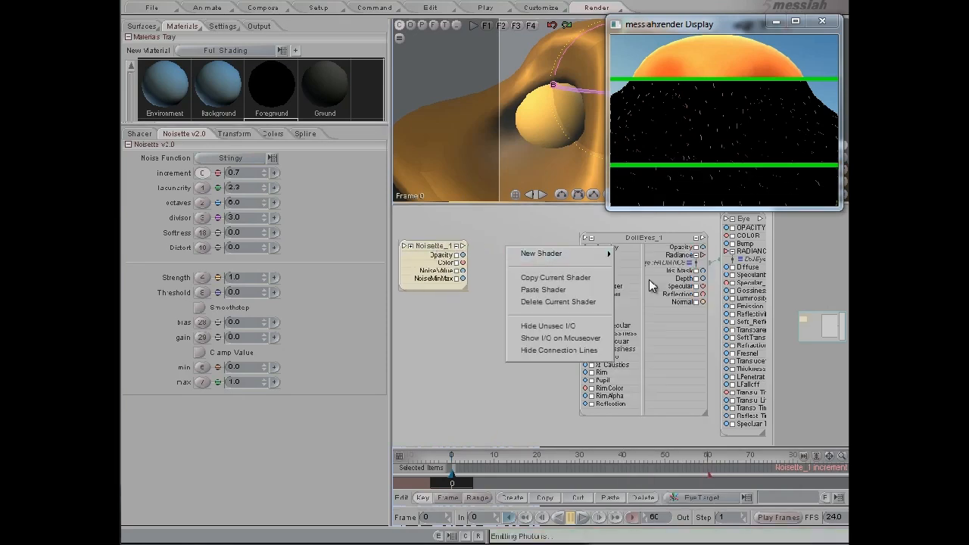
{"action": "left_click", "coordinate": [540, 252]}
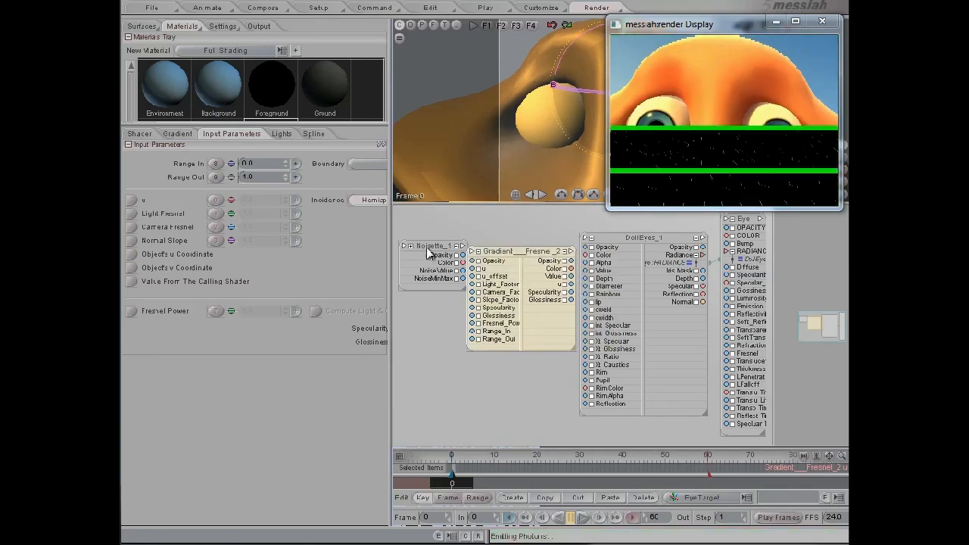
{"action": "left_click", "coordinate": [428, 244]}
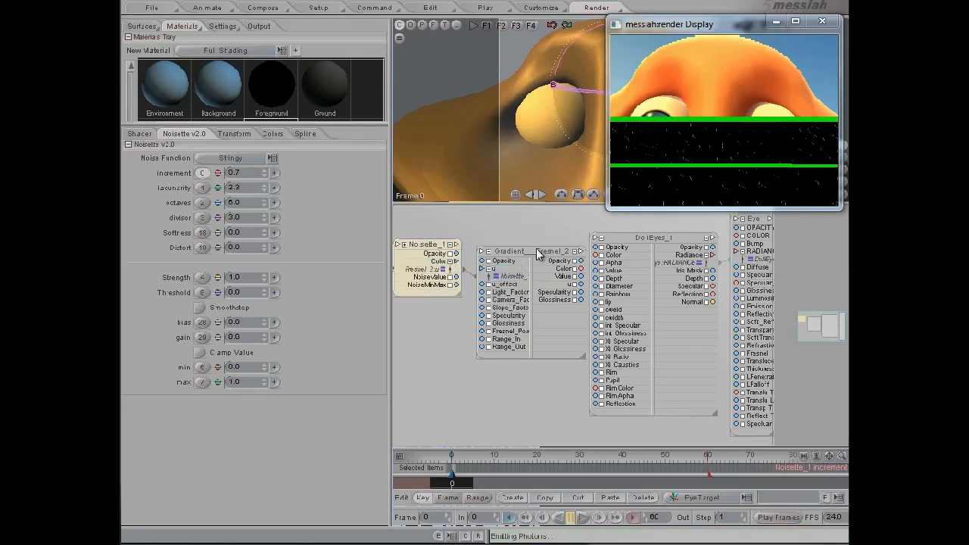
{"action": "left_click", "coordinate": [178, 133]}
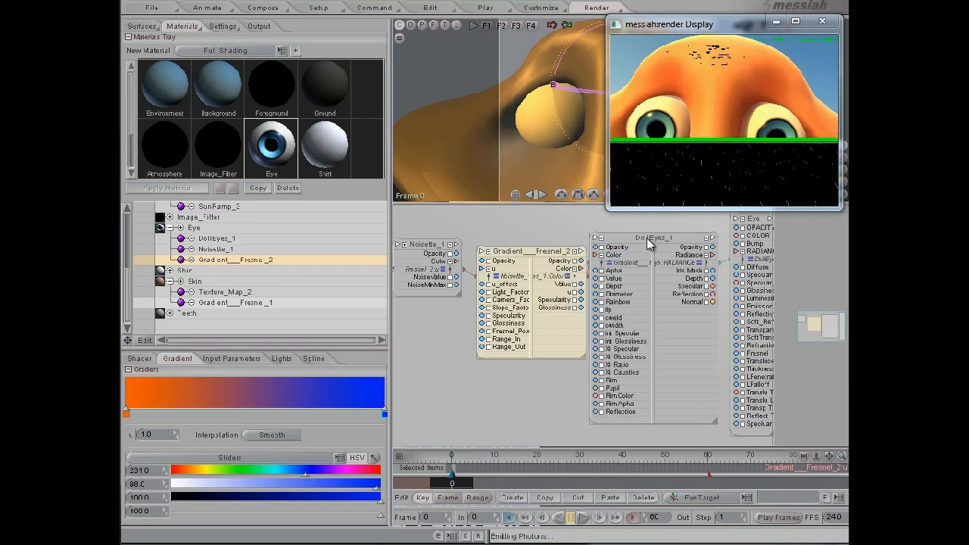
Select the DollEyes node to edit its settings after wiring the orange-to-blue gradient.
{"action": "left_click", "coordinate": [217, 237]}
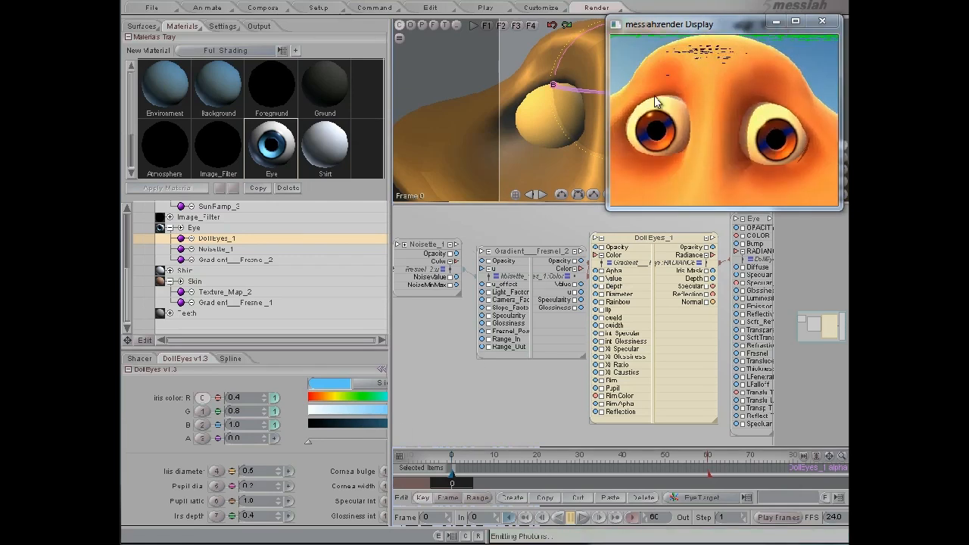
{"action": "mouse_move", "coordinate": [666, 189]}
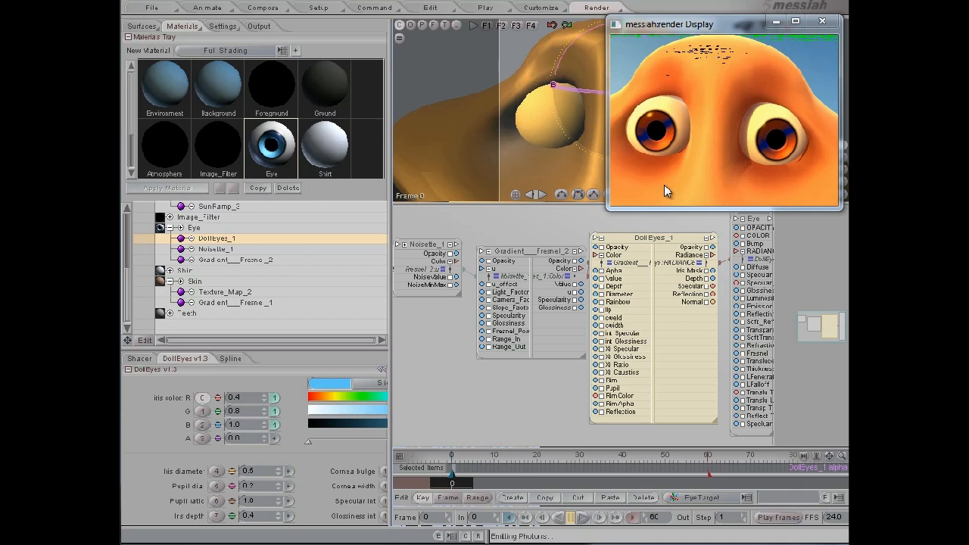
{"action": "mouse_move", "coordinate": [548, 354]}
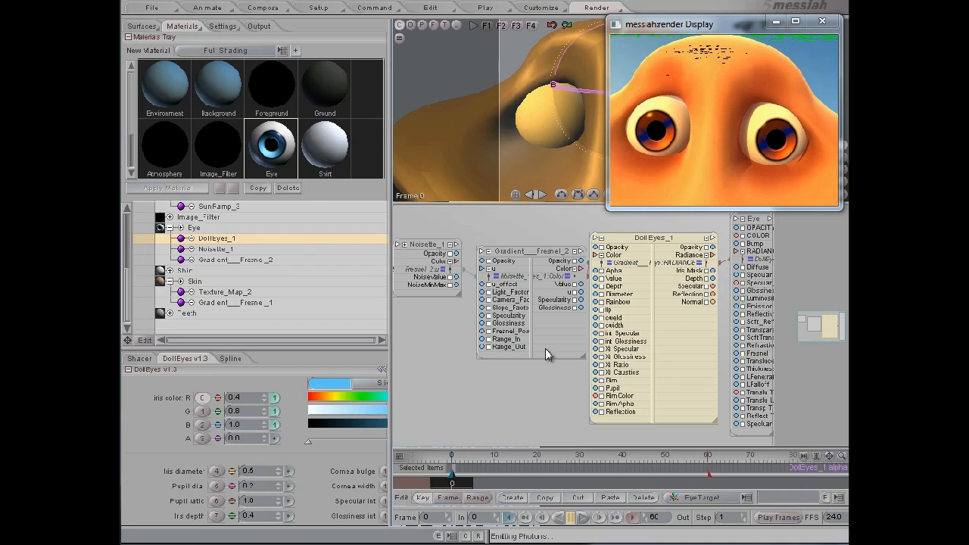